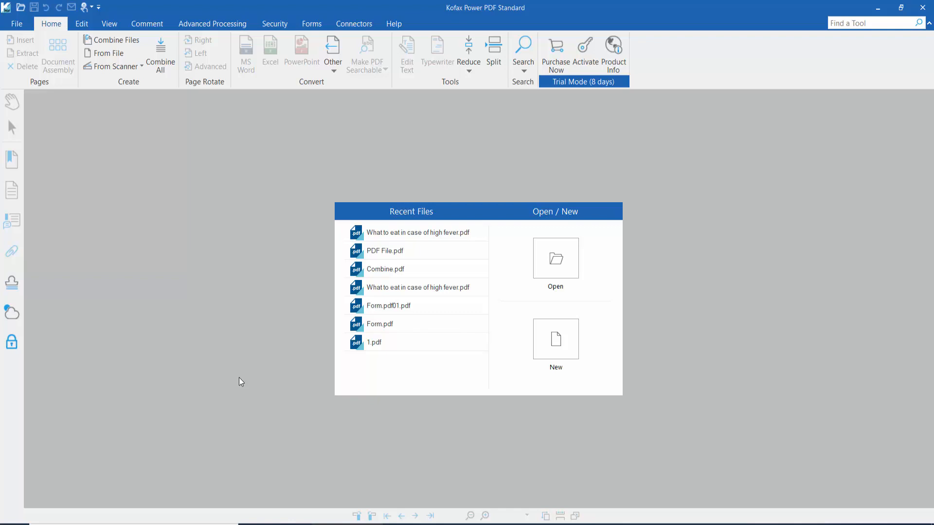
mouse_move(301, 303)
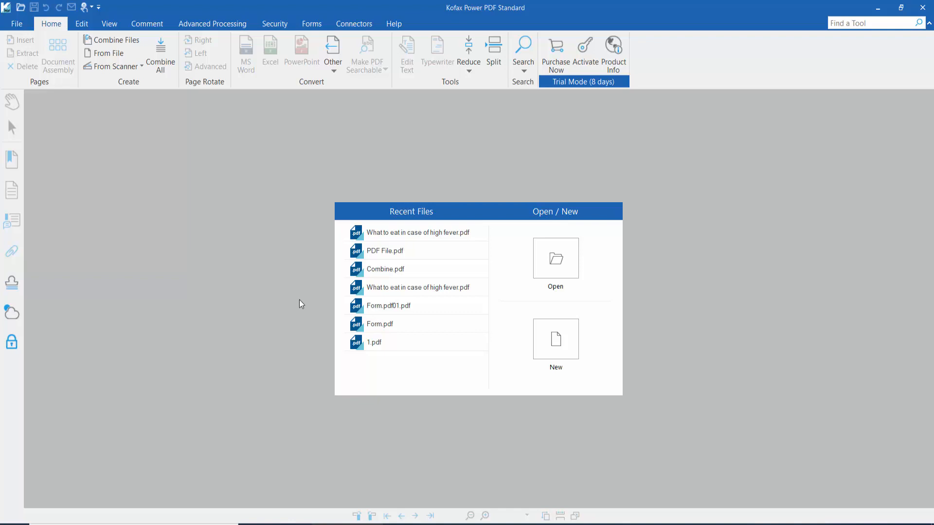
mouse_move(264, 195)
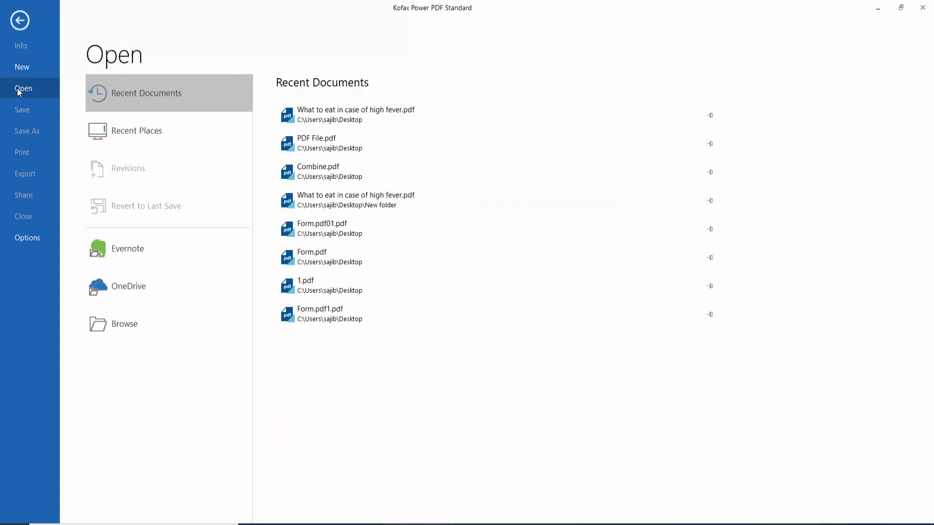
- Load PDF File.pdf from Recent Files and begin a Convert to PowerPoint
left_click(125, 324)
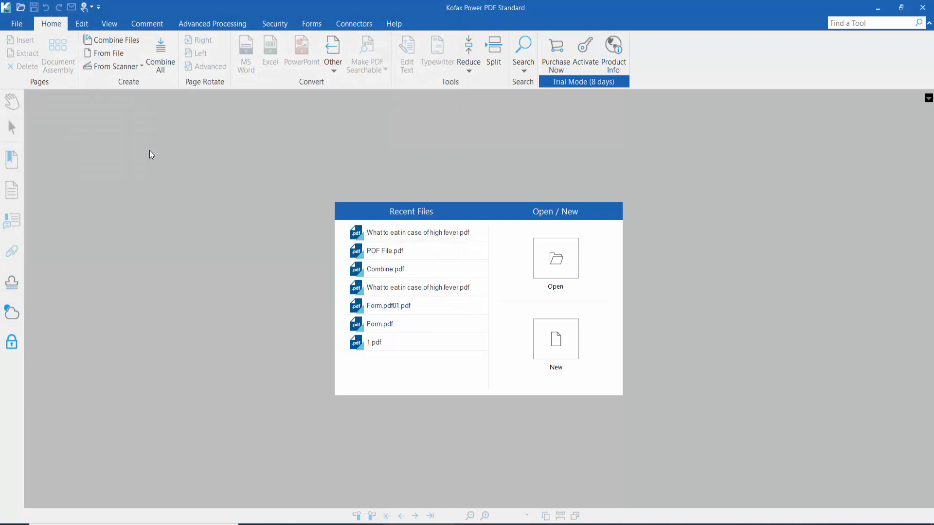
double_click(385, 251)
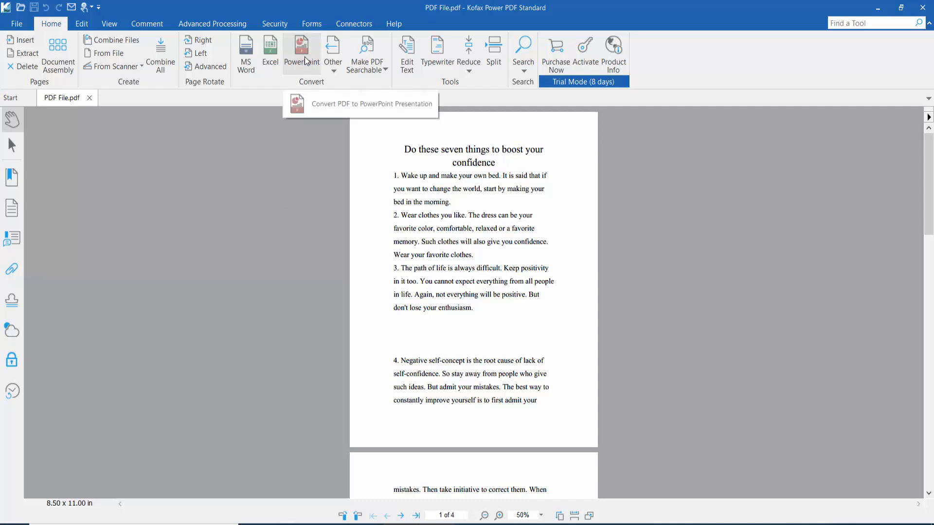
left_click(301, 45)
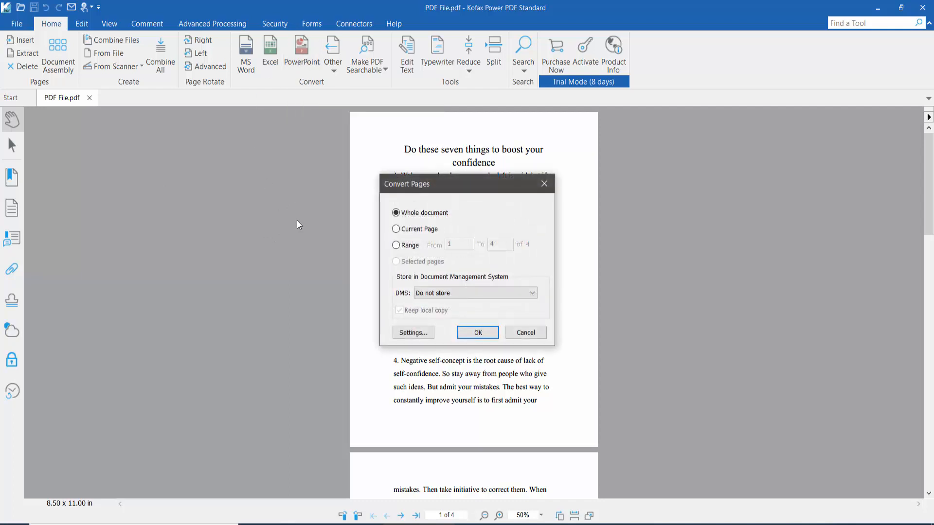
- In Convert Pages, settle on Whole document after trying Current page and a page range
left_click(394, 228)
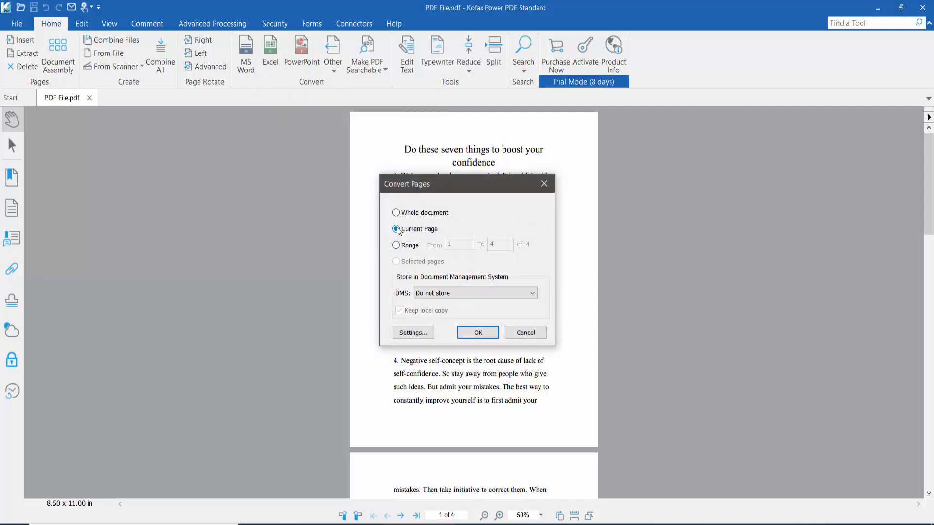
left_click(394, 245)
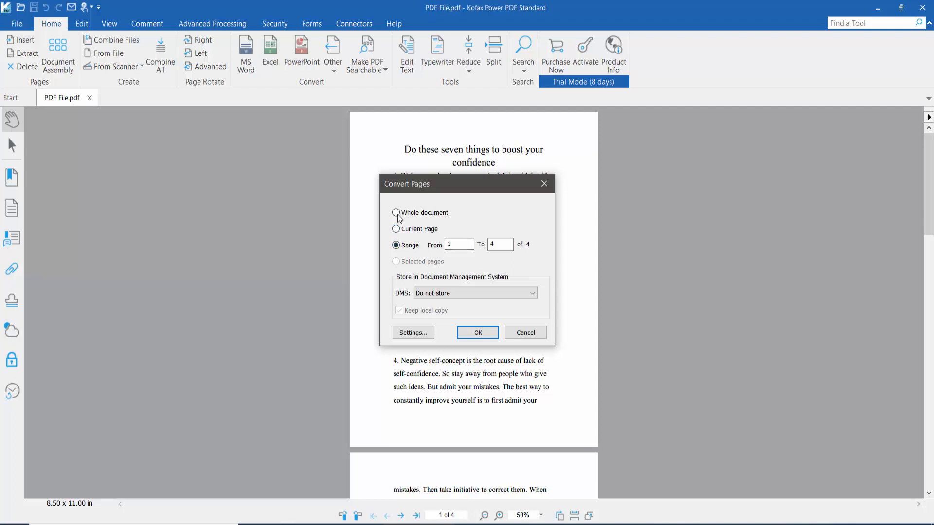
left_click(395, 212)
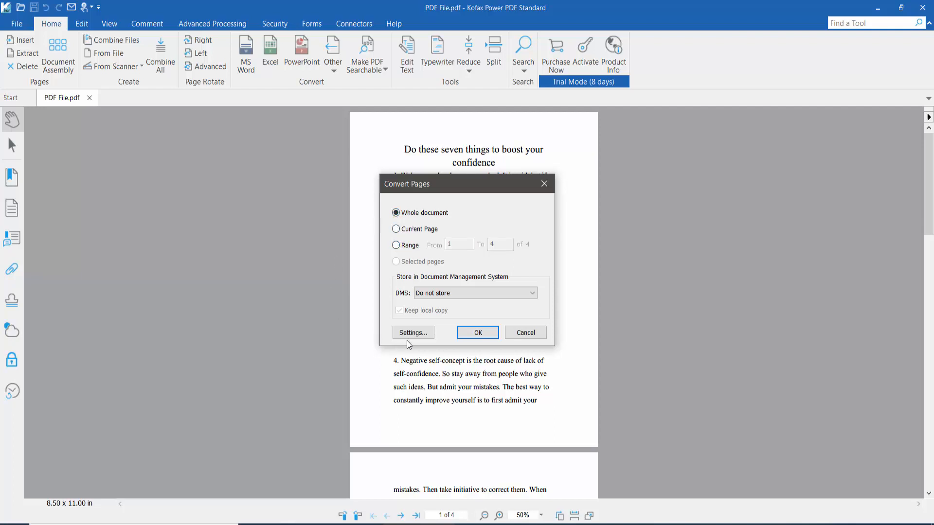
- Keep Color Conversion at Same as Original in Settings and confirm converting the whole document
left_click(412, 332)
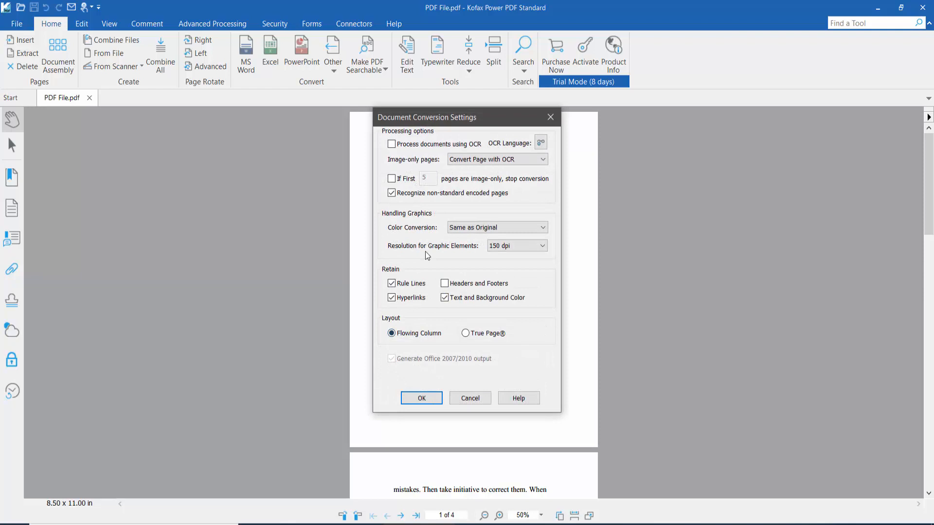
left_click(541, 245)
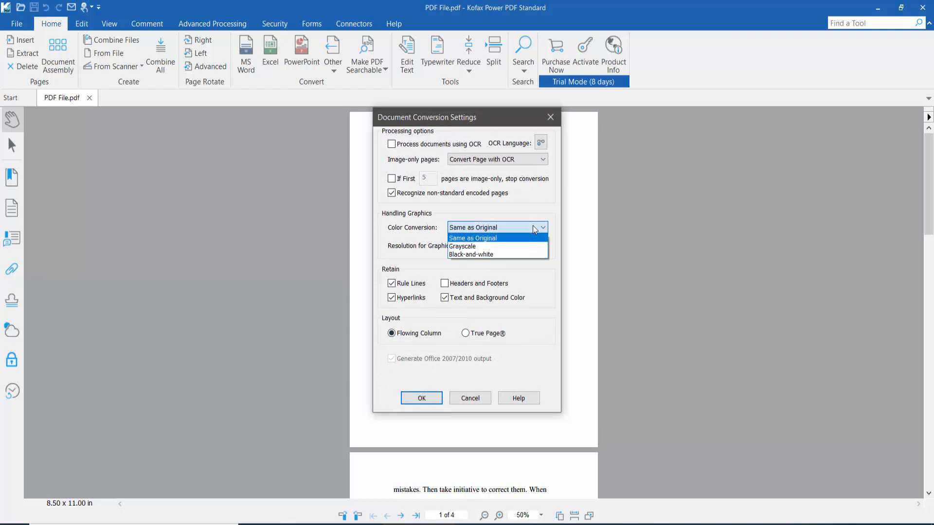
left_click(472, 237)
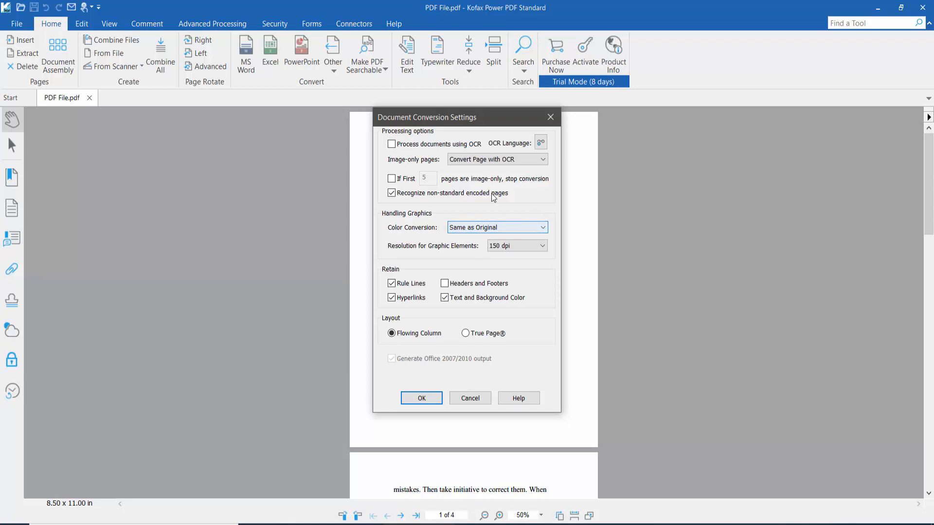
left_click(421, 398)
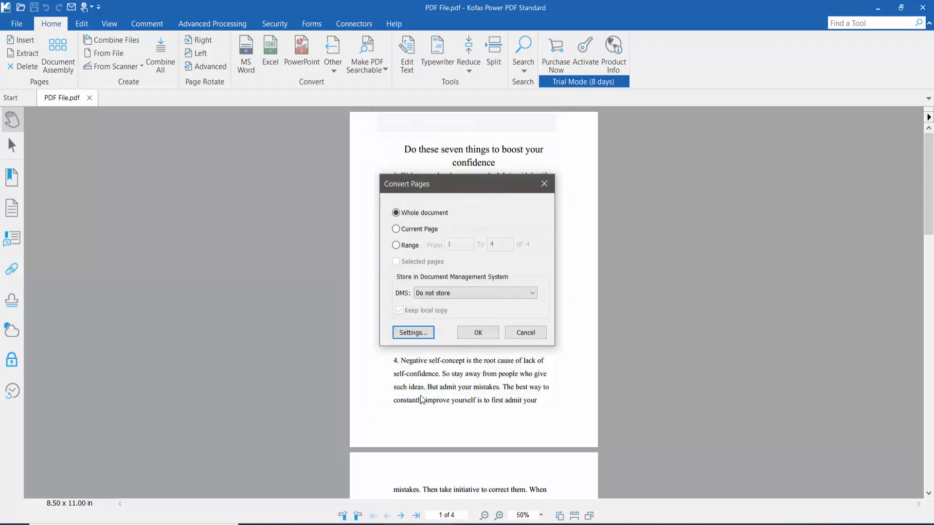
left_click(477, 333)
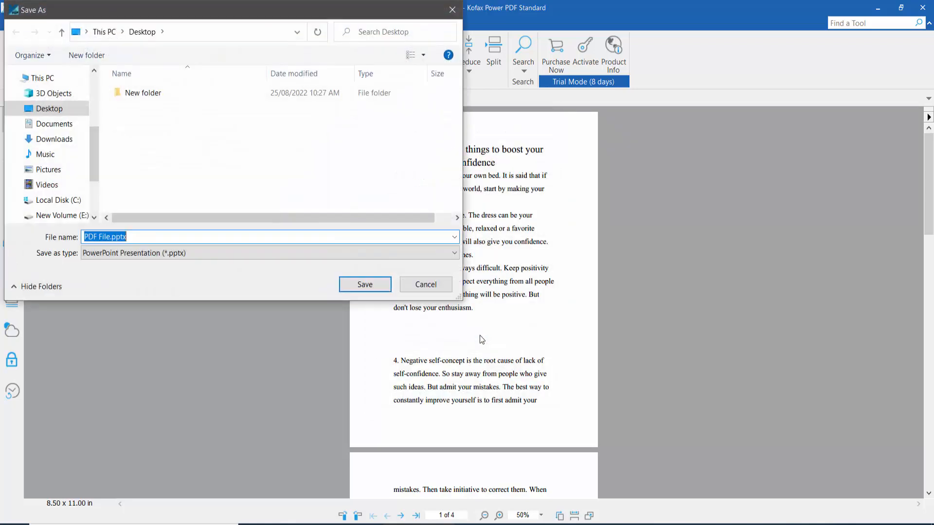
- Save PDF File.pptx to the Desktop and dismiss the no-associated-application error
left_click(10, 109)
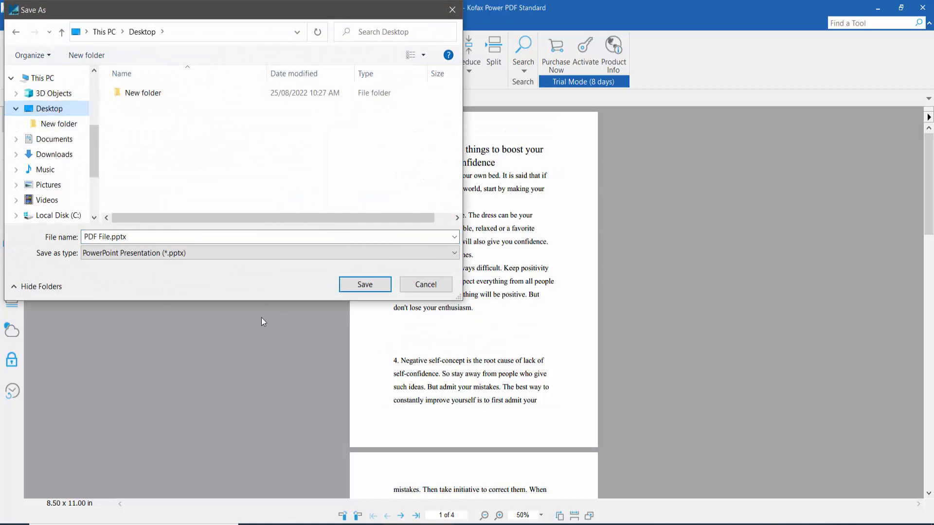
left_click(364, 284)
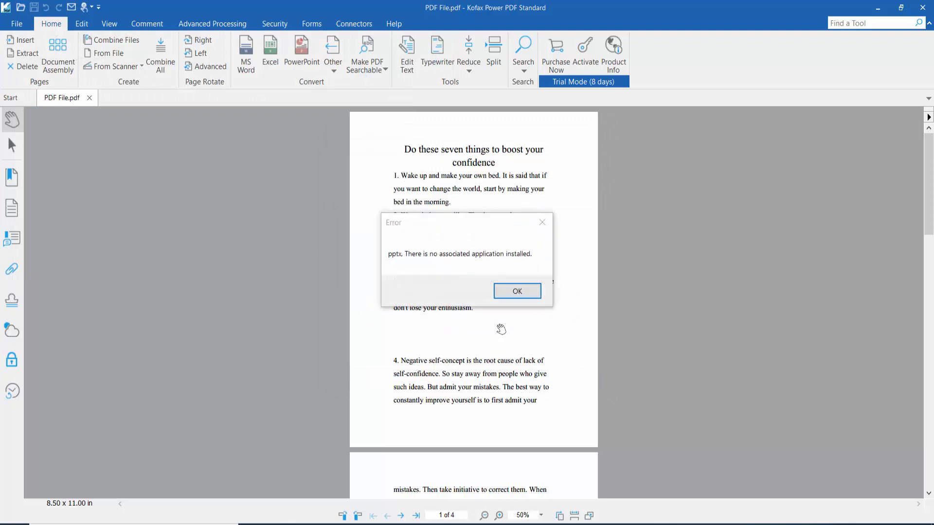
left_click(518, 291)
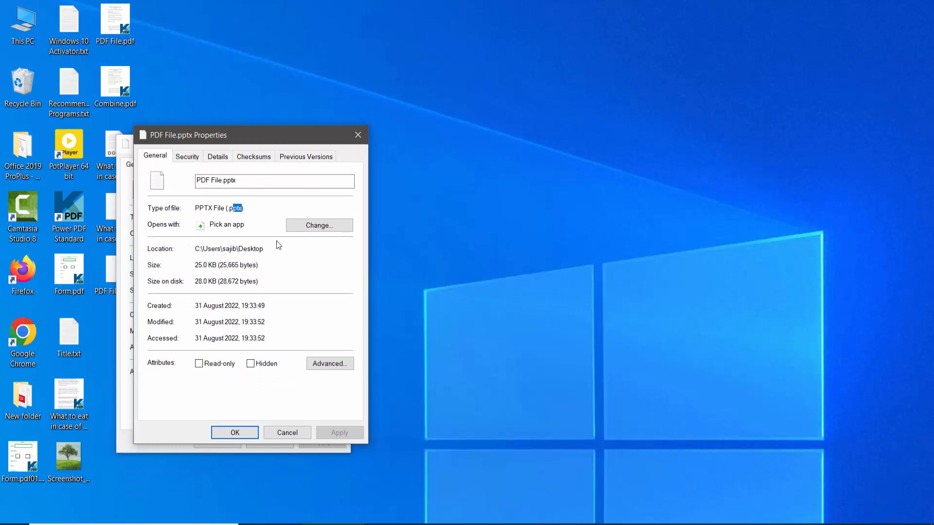
mouse_move(297, 310)
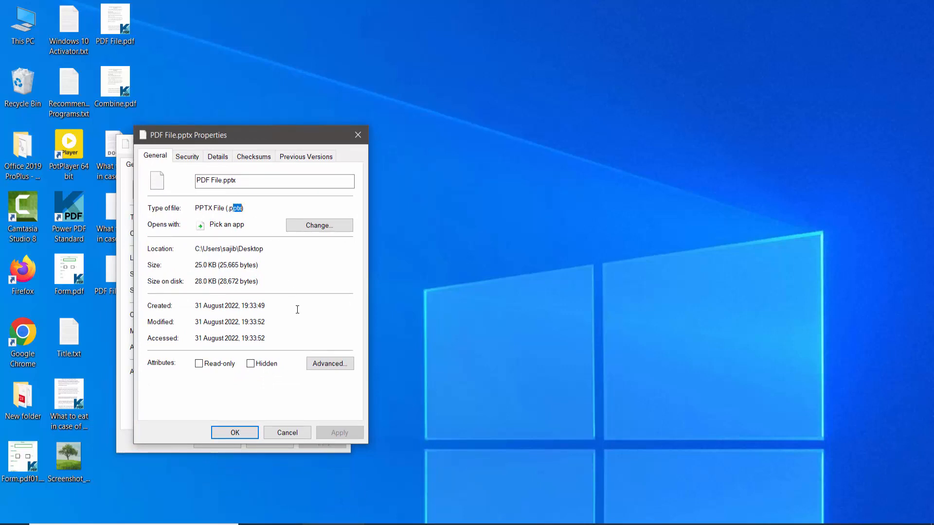
mouse_move(292, 314)
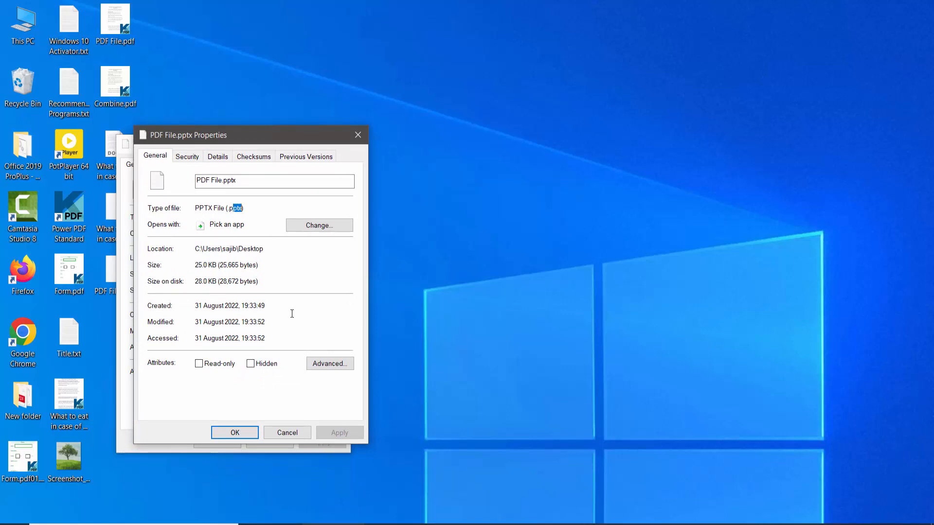